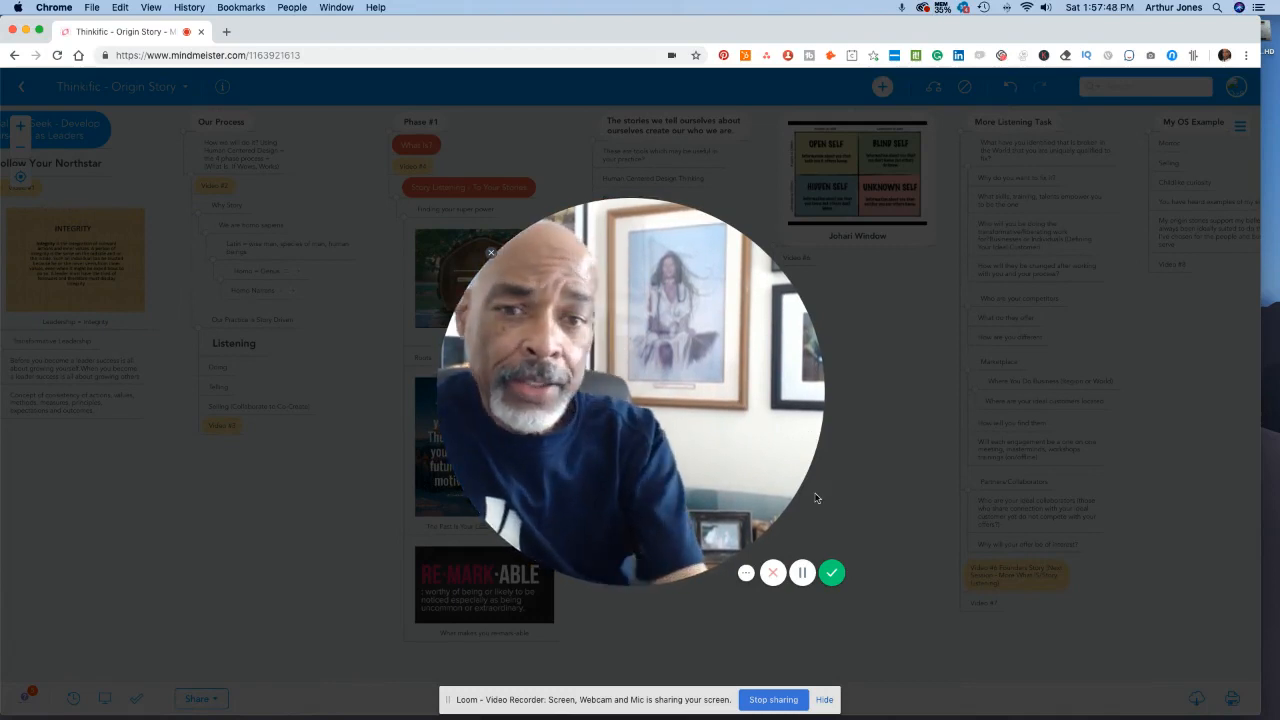
pyautogui.moveTo(802, 572)
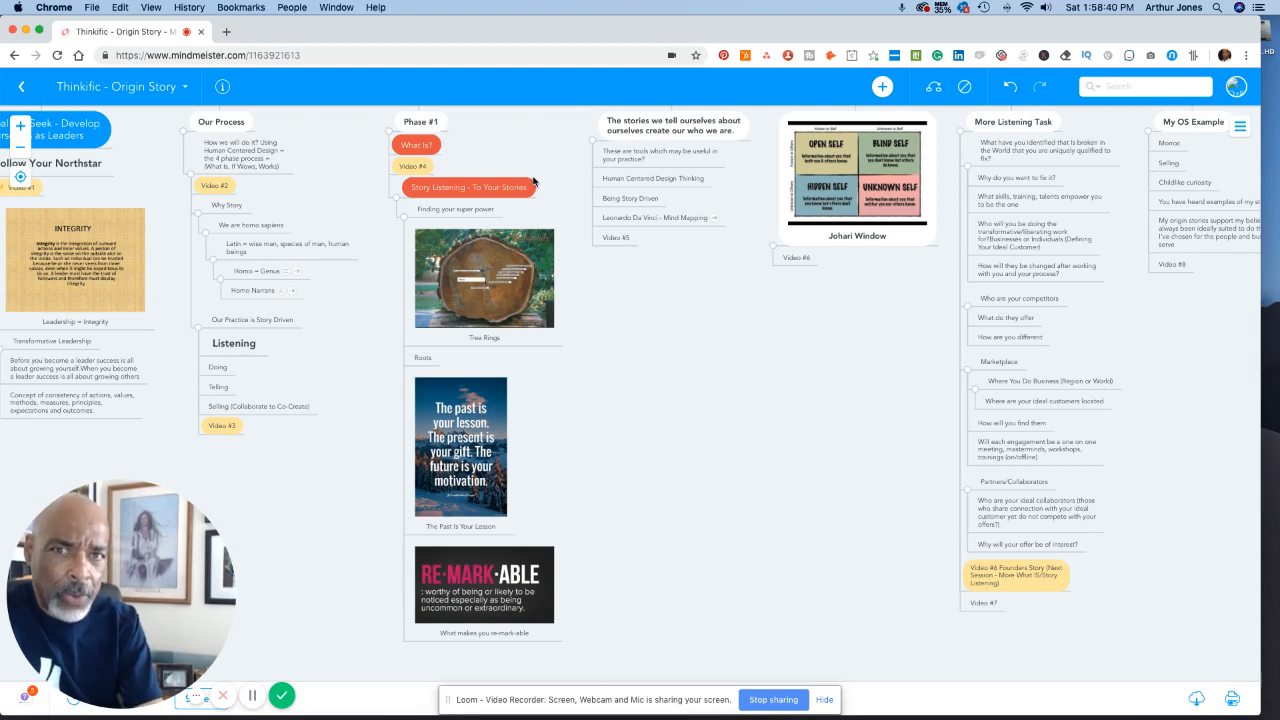
pyautogui.moveTo(528, 181)
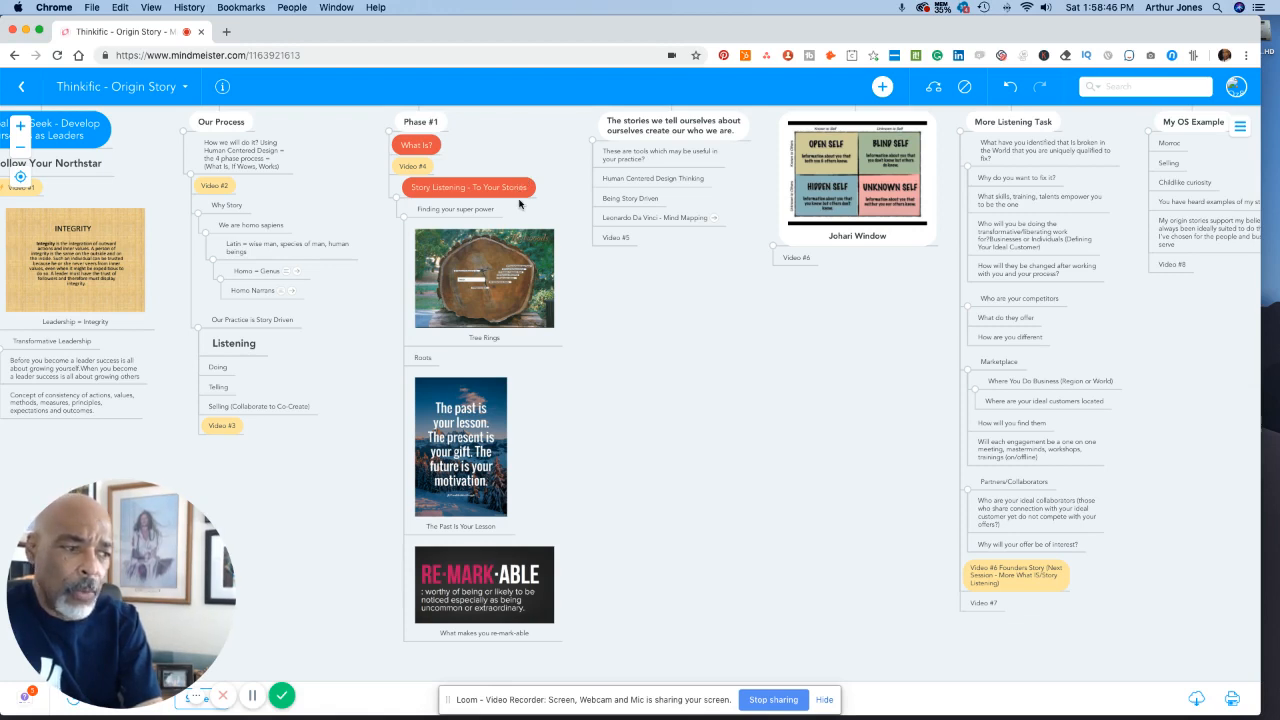
pyautogui.moveTo(522, 210)
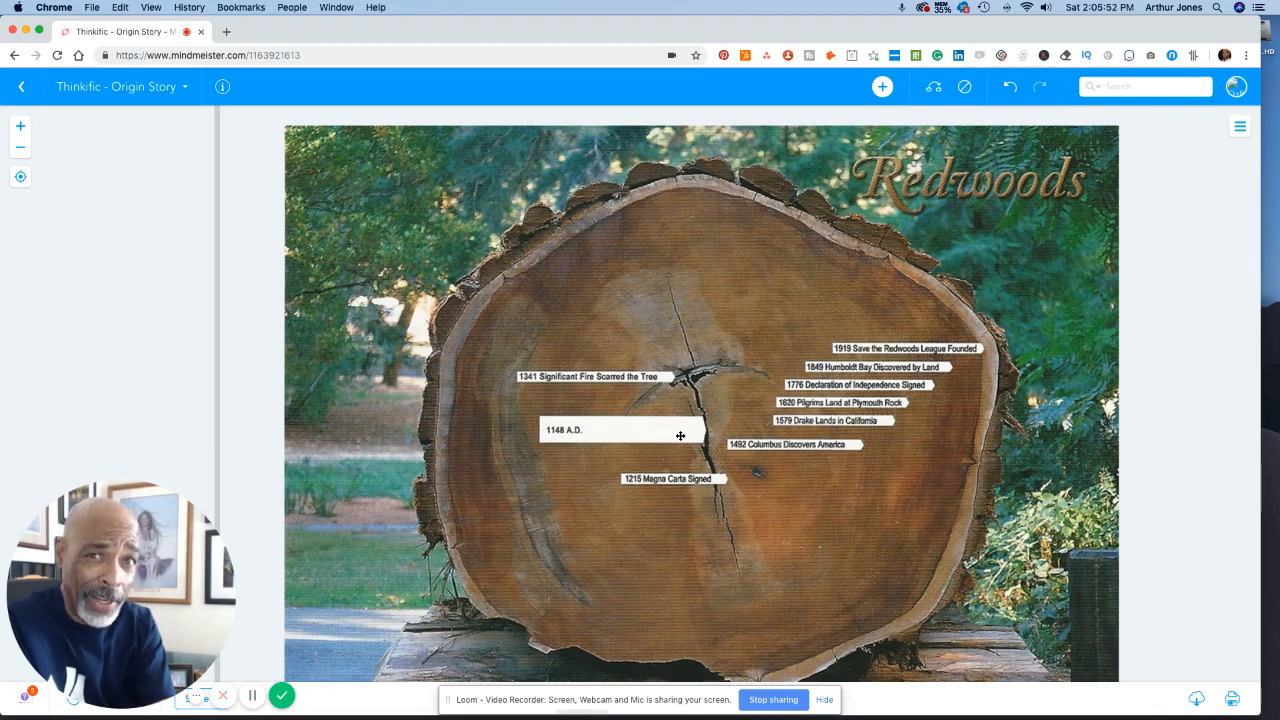
pyautogui.moveTo(630, 487)
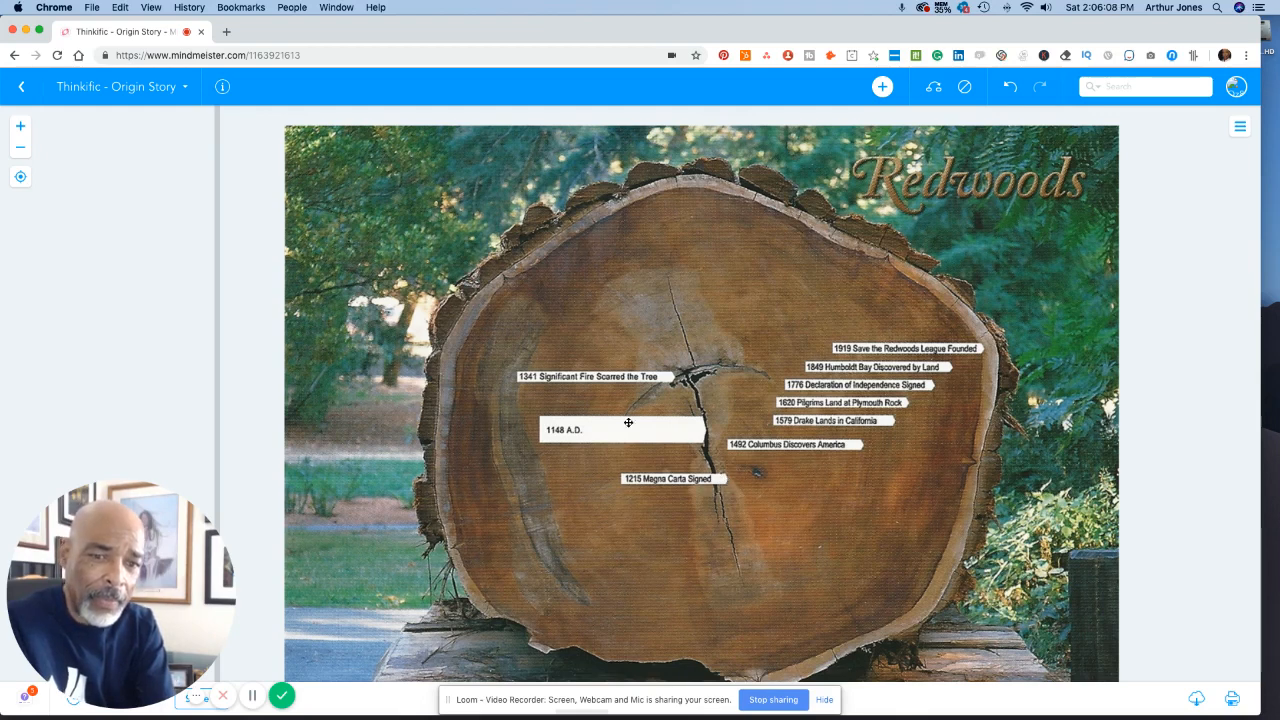
pyautogui.moveTo(729, 372)
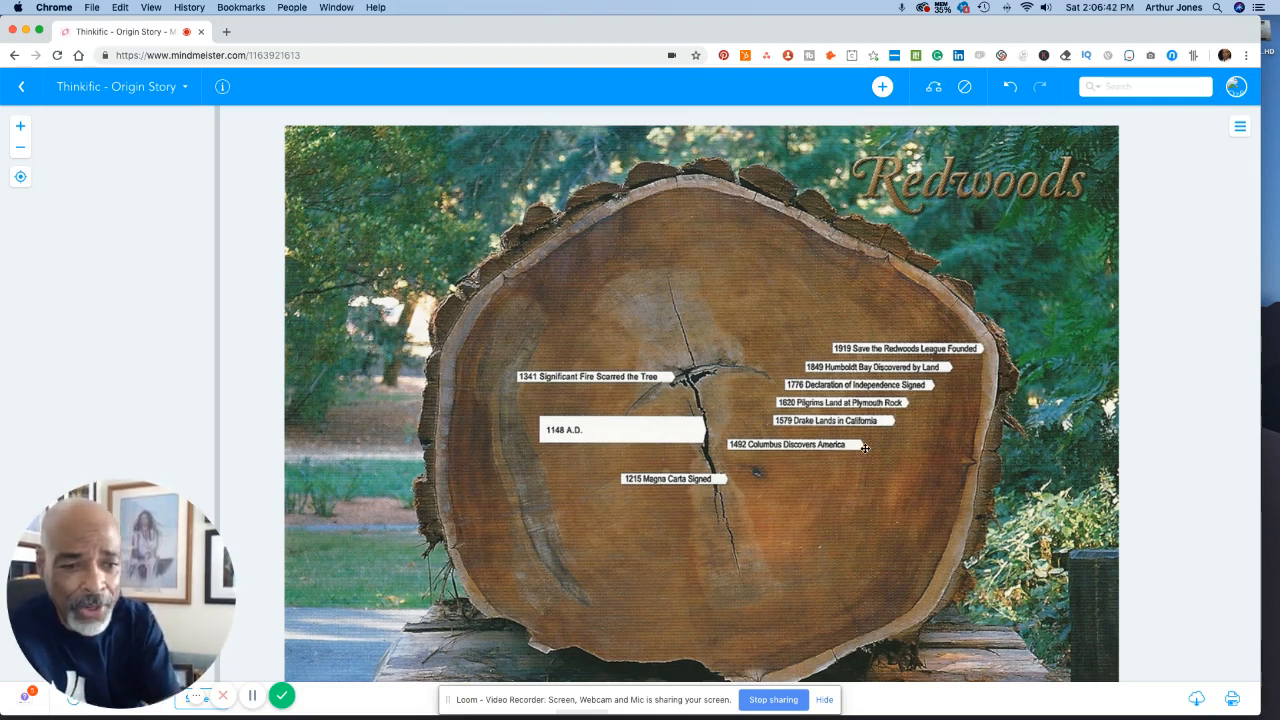
pyautogui.moveTo(825, 518)
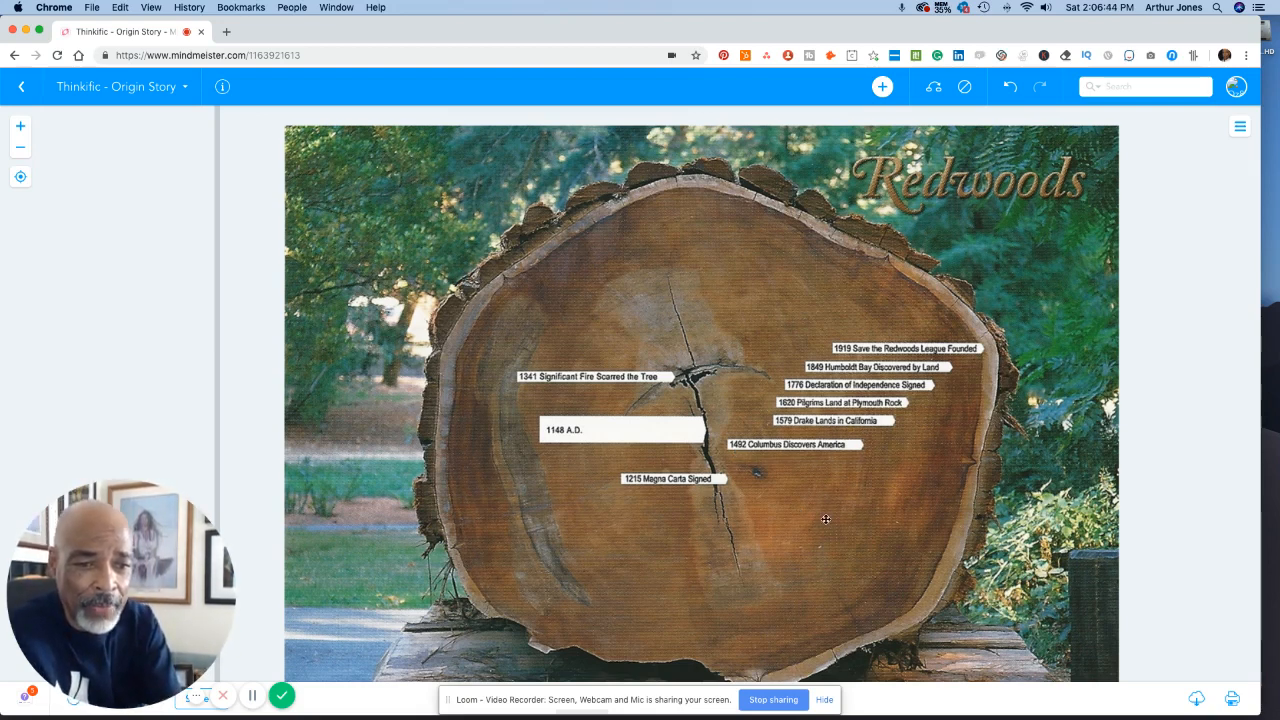
pyautogui.moveTo(755, 452)
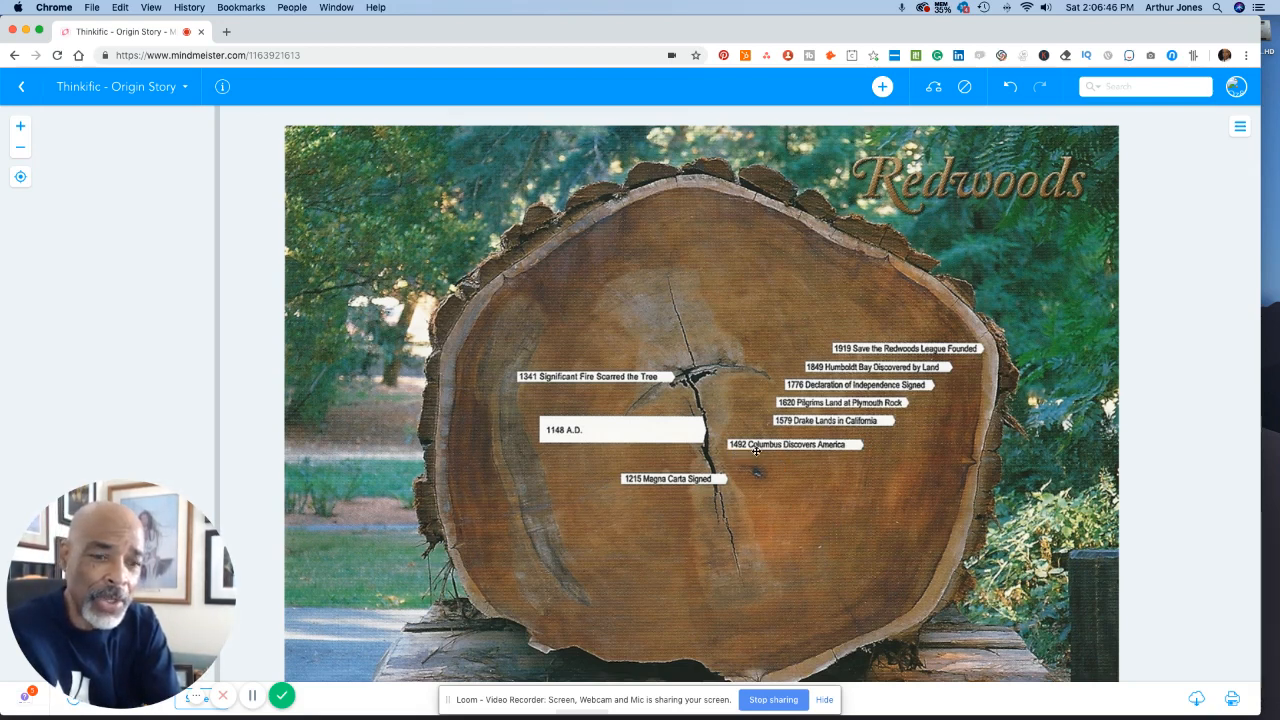
pyautogui.moveTo(810, 430)
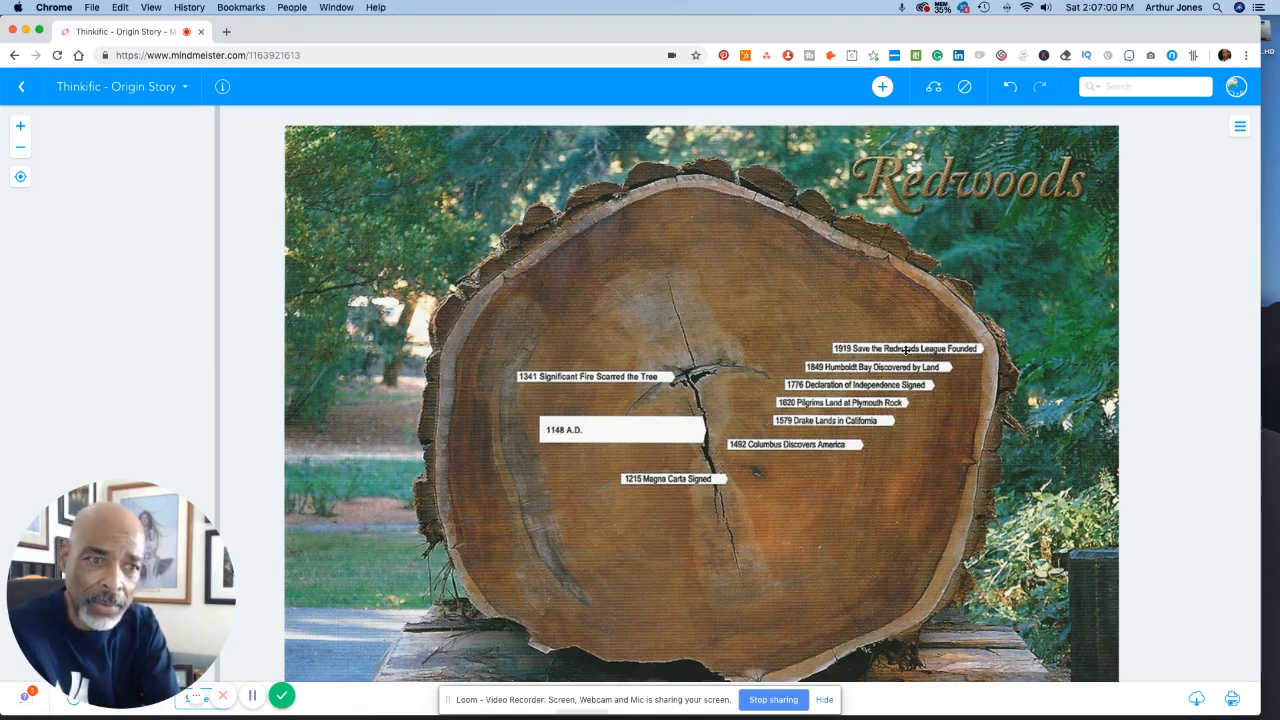
pyautogui.moveTo(485, 543)
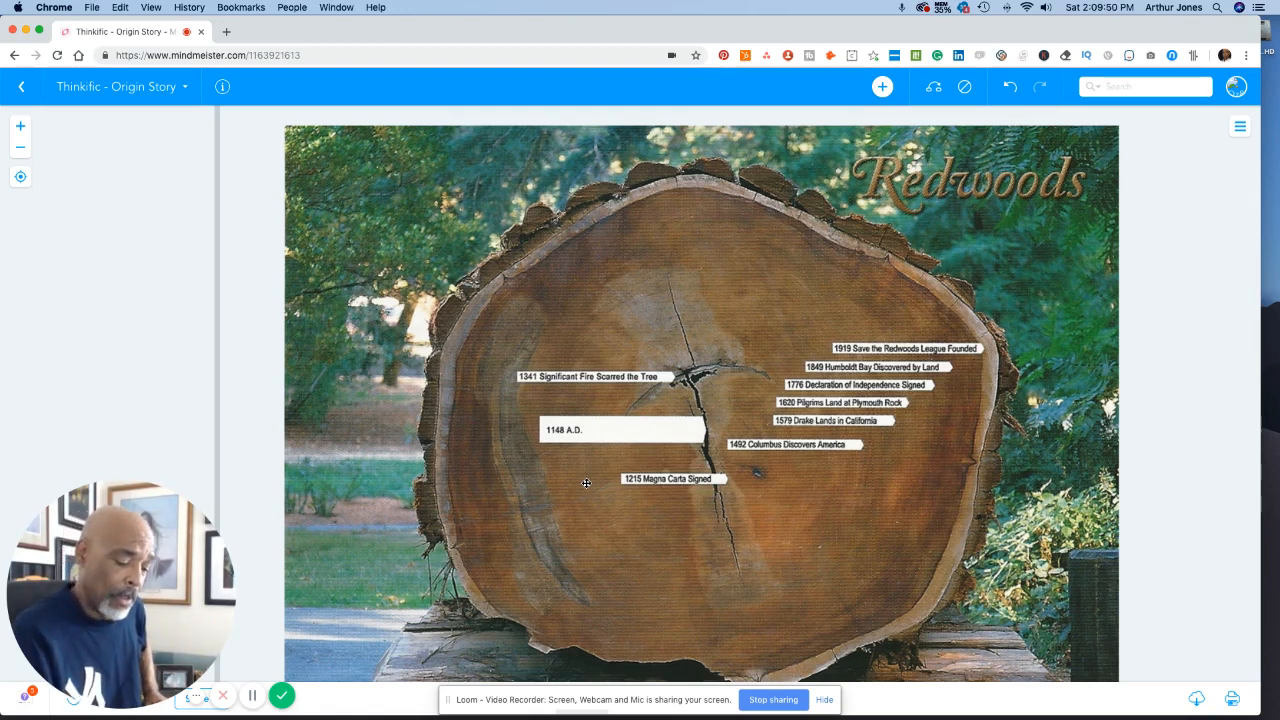
pyautogui.moveTo(117, 310)
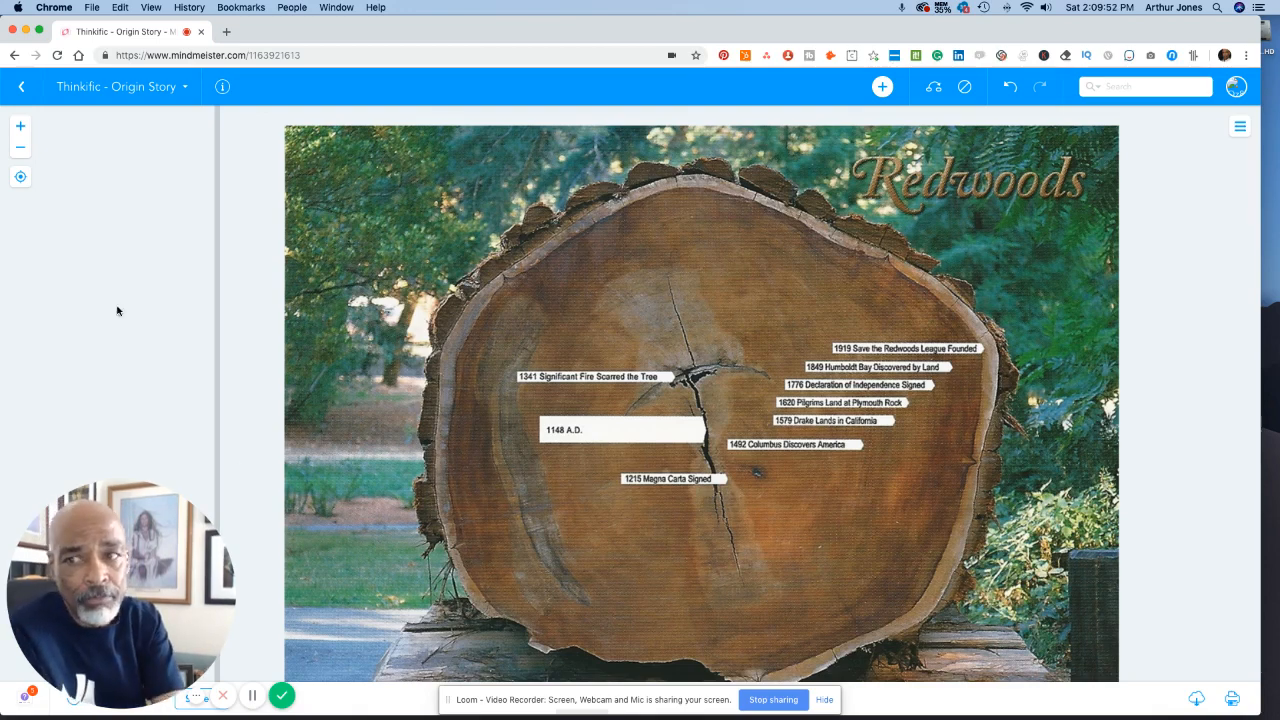
pyautogui.scroll(-3)
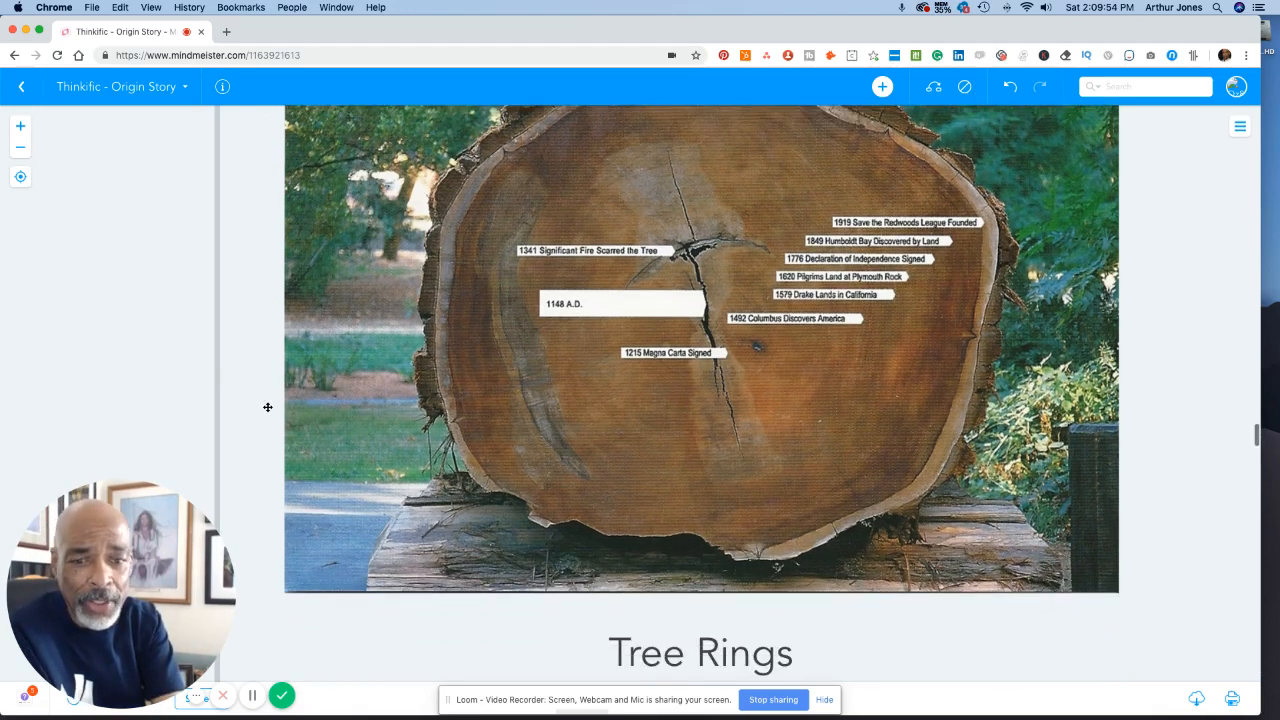
pyautogui.scroll(-3)
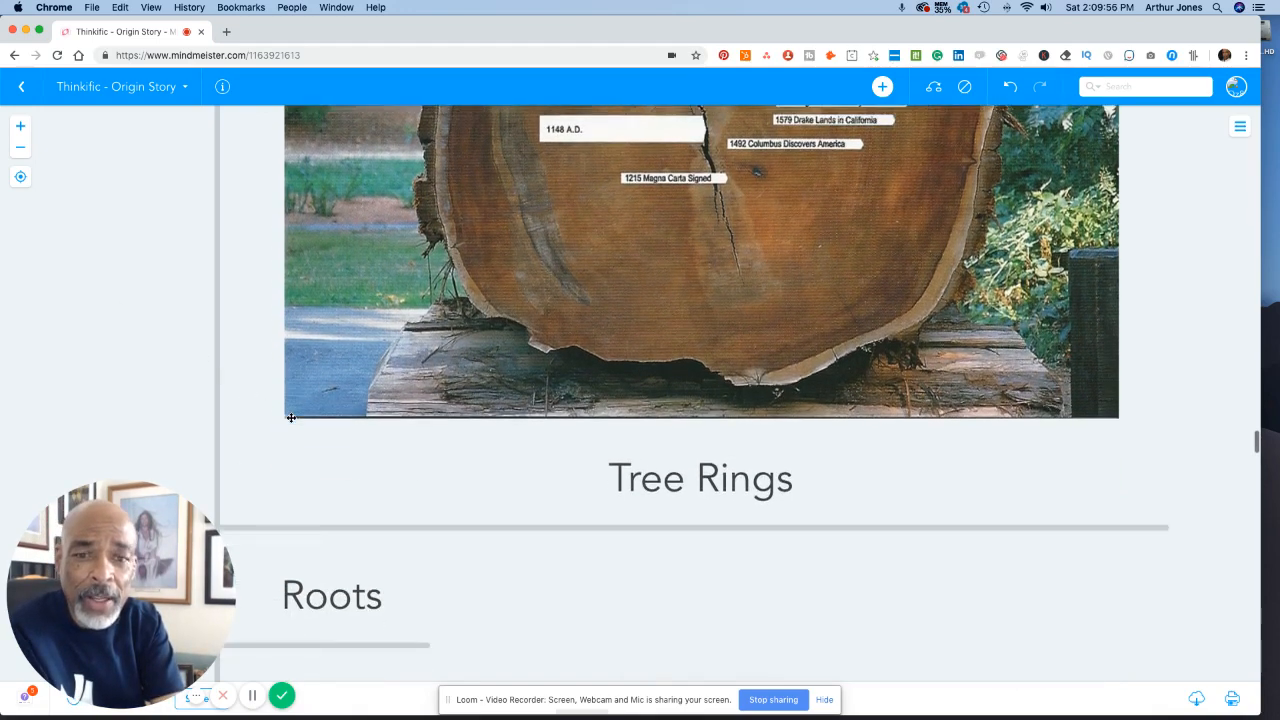
pyautogui.scroll(-3)
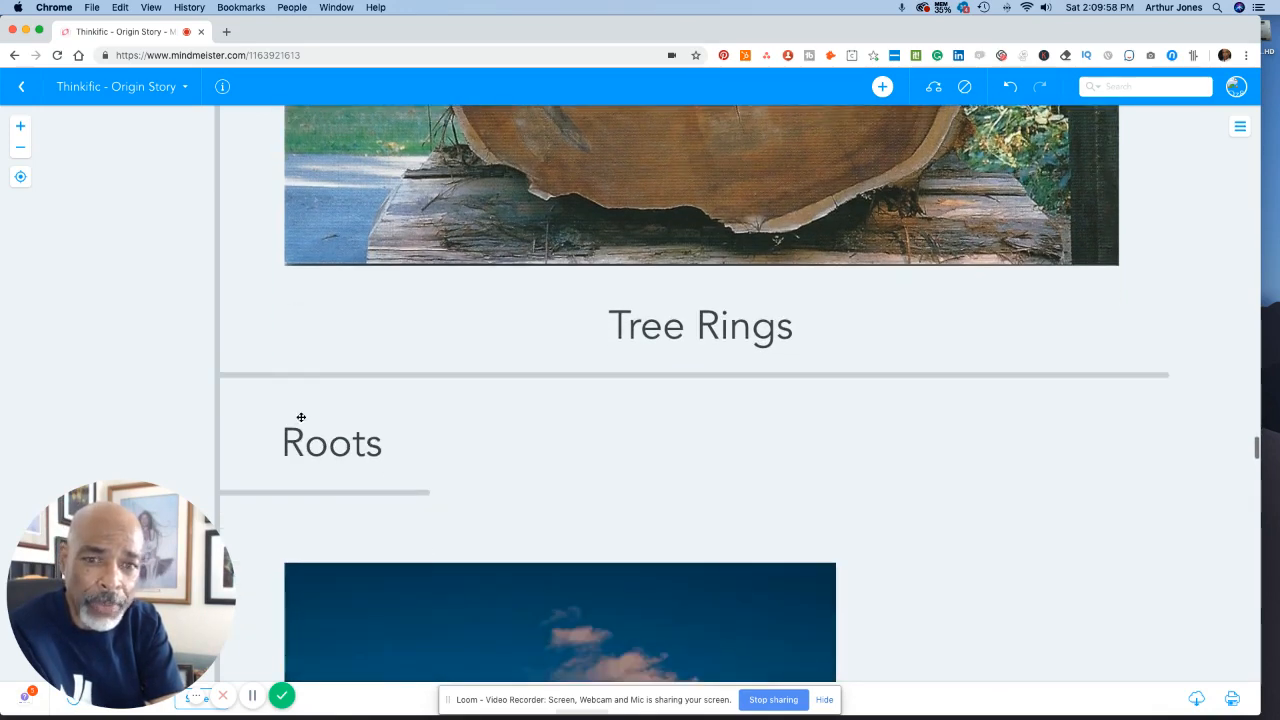
pyautogui.scroll(-3)
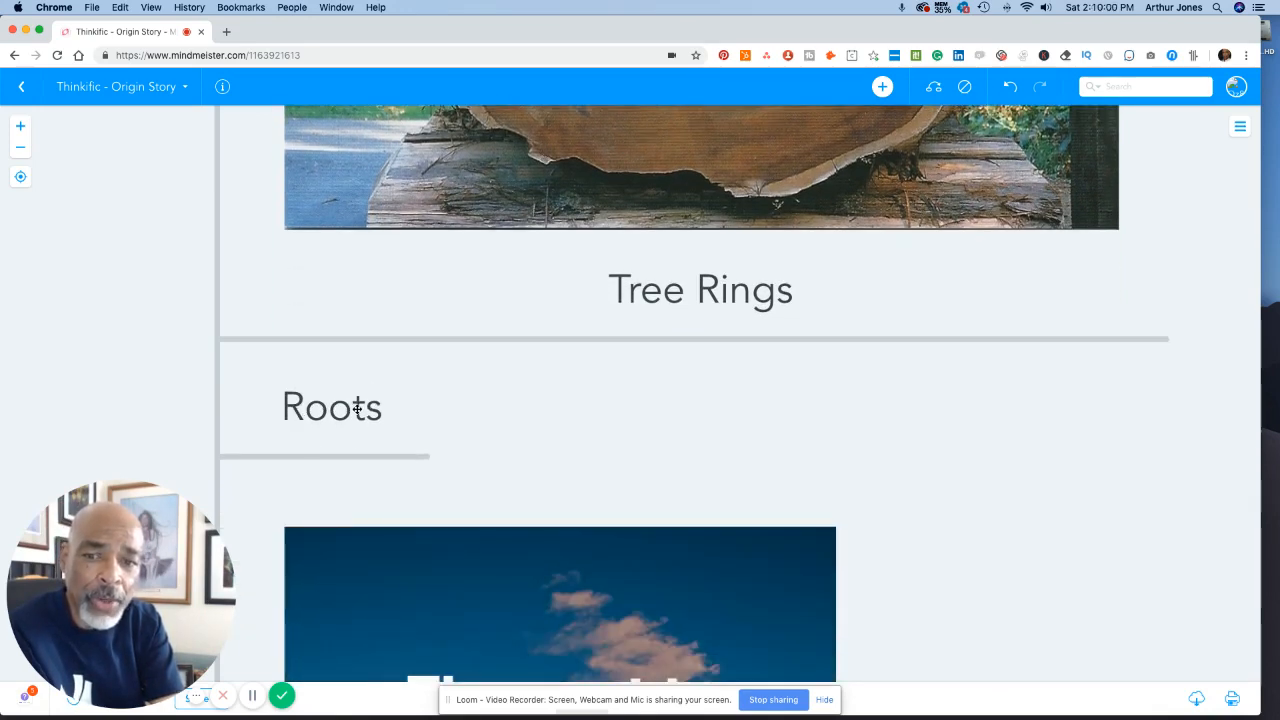
pyautogui.moveTo(357, 411)
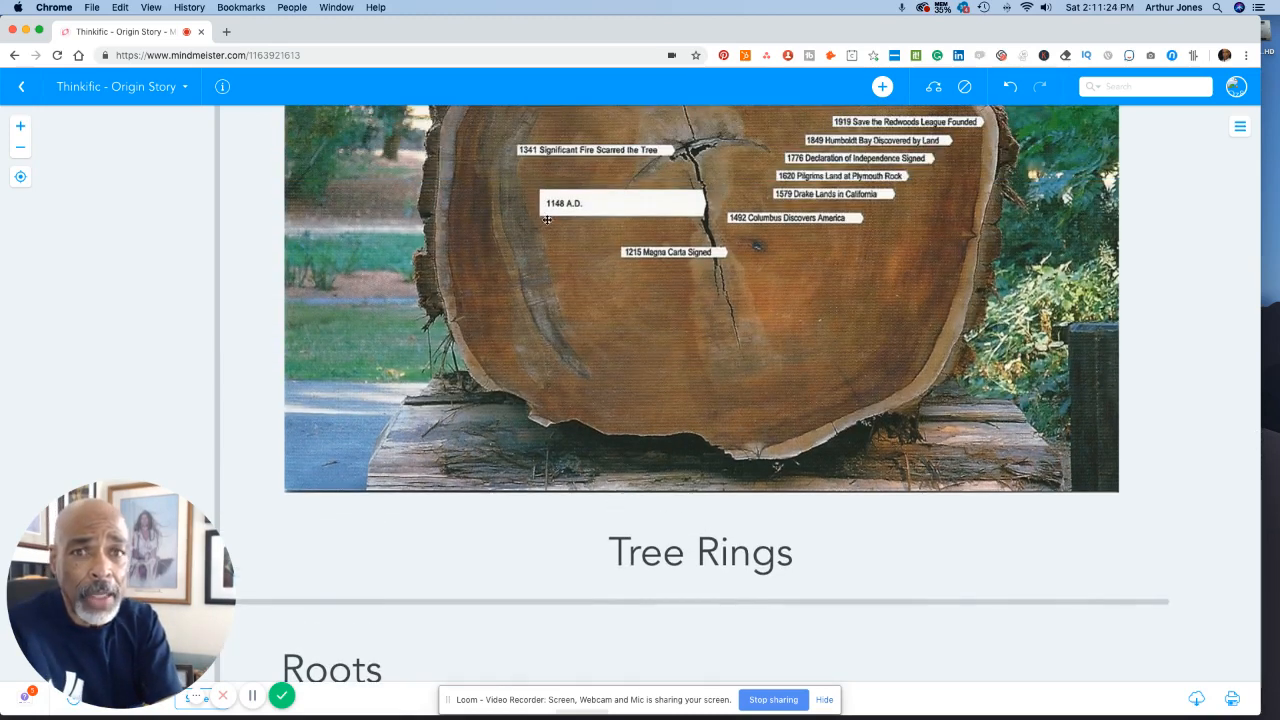
pyautogui.moveTo(643, 190)
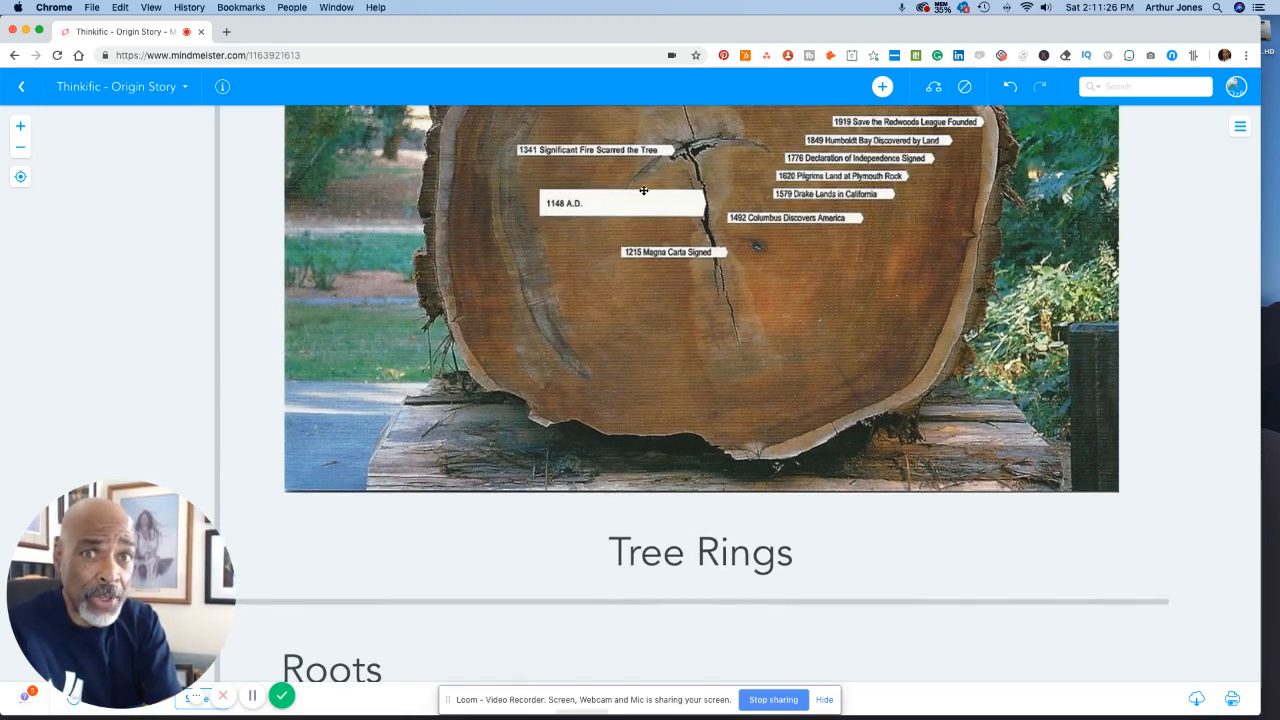
pyautogui.scroll(-3)
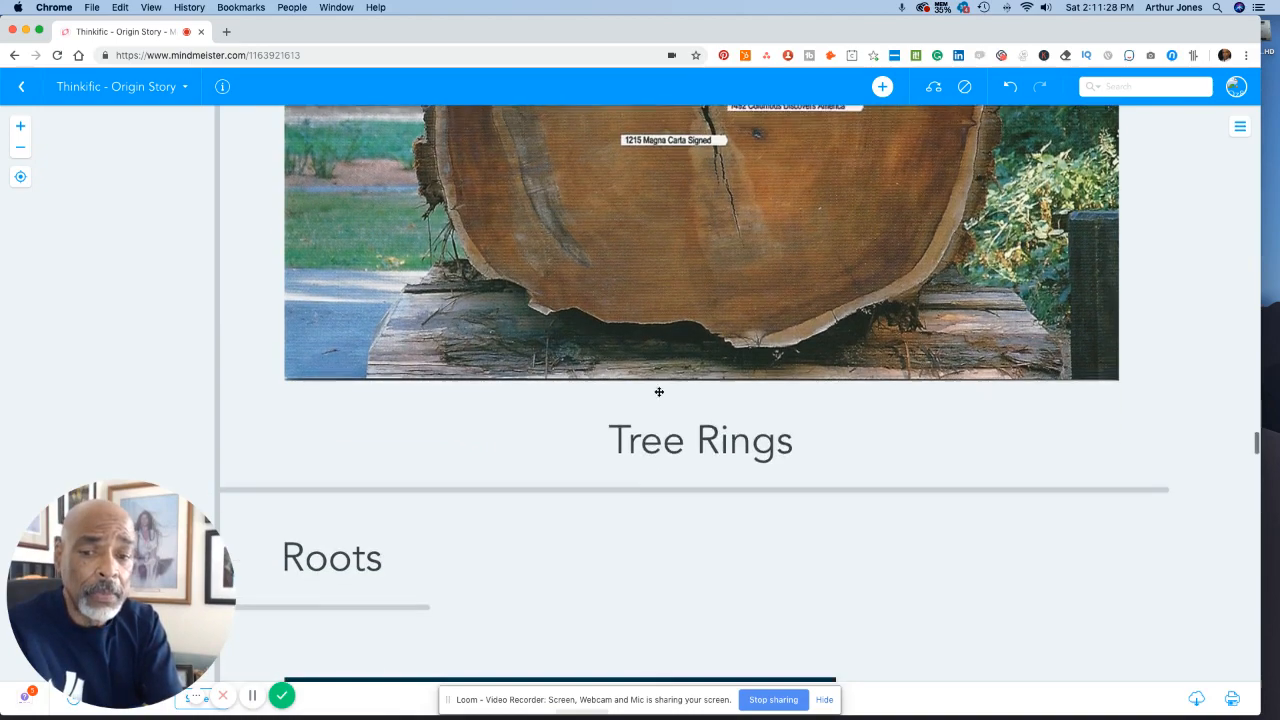
pyautogui.scroll(-3)
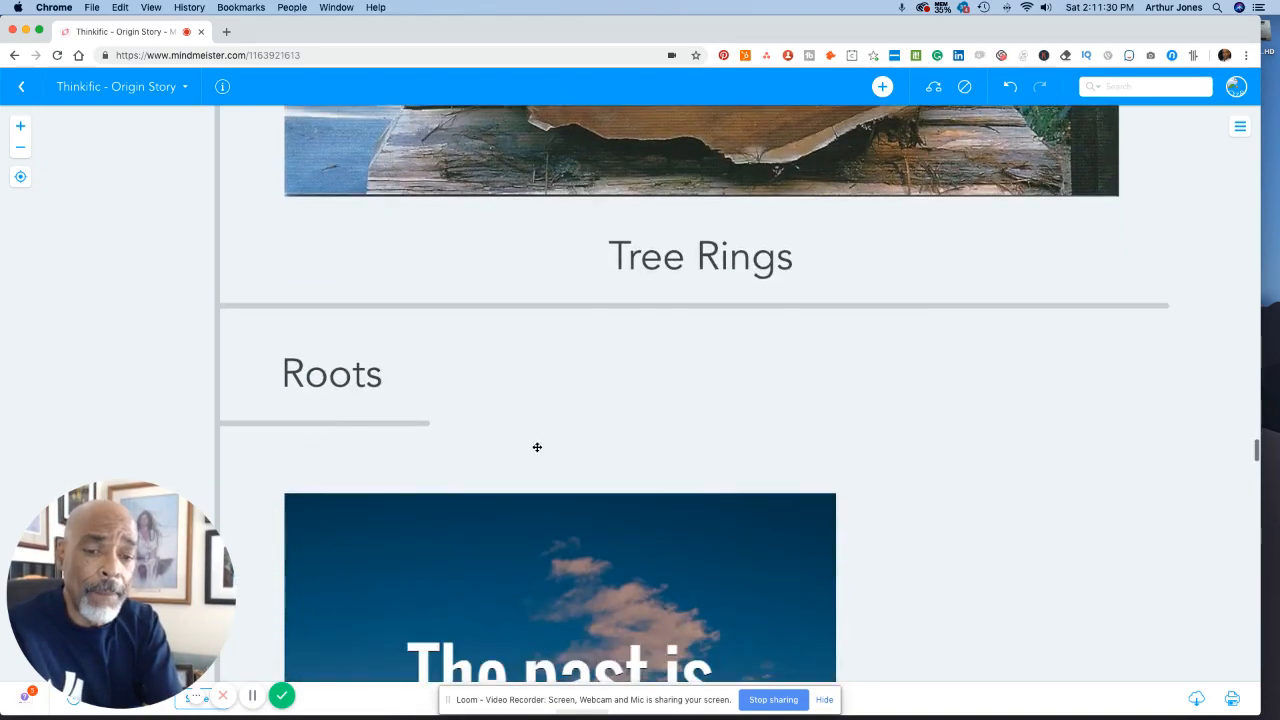
pyautogui.scroll(-3)
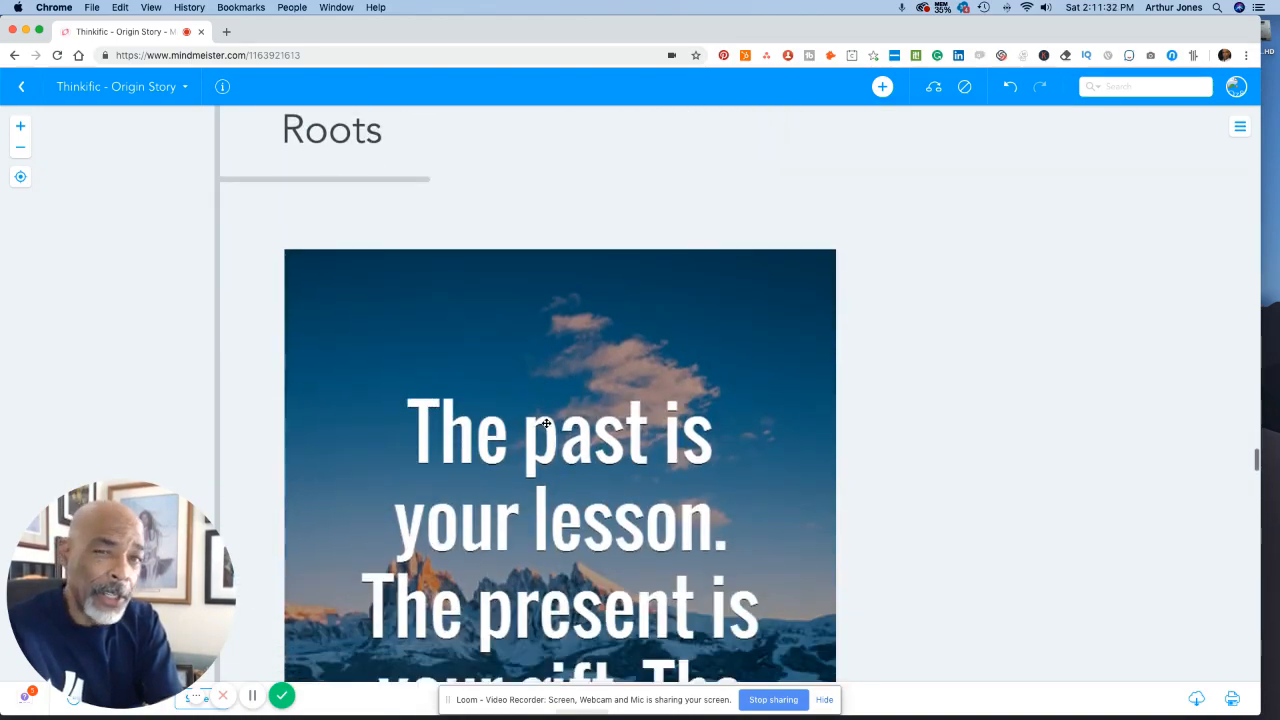
pyautogui.scroll(-3)
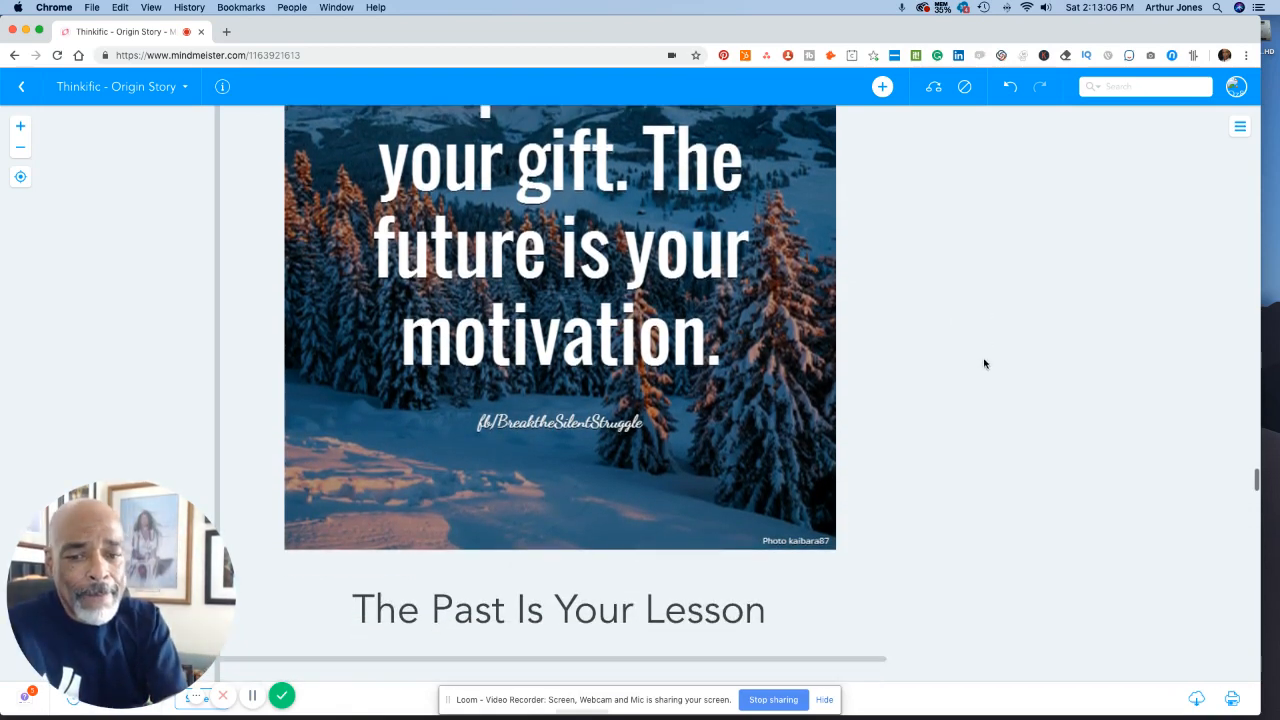
pyautogui.scroll(-3)
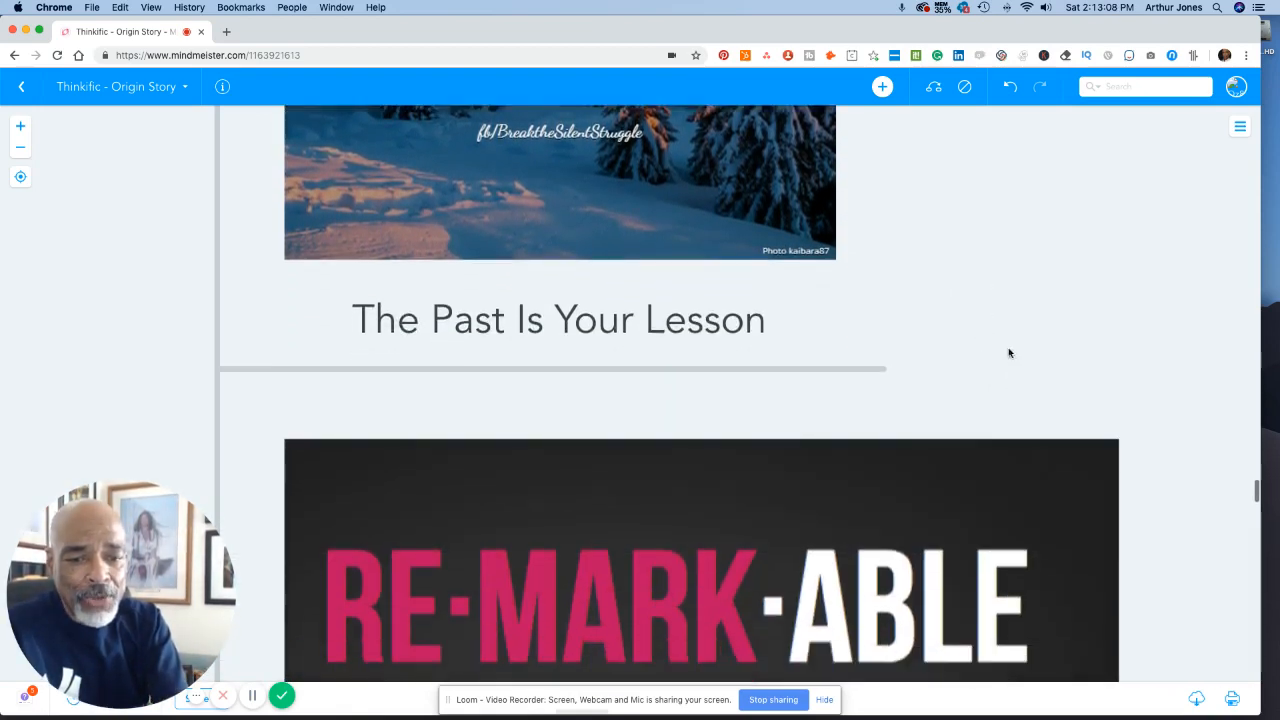
pyautogui.scroll(-3)
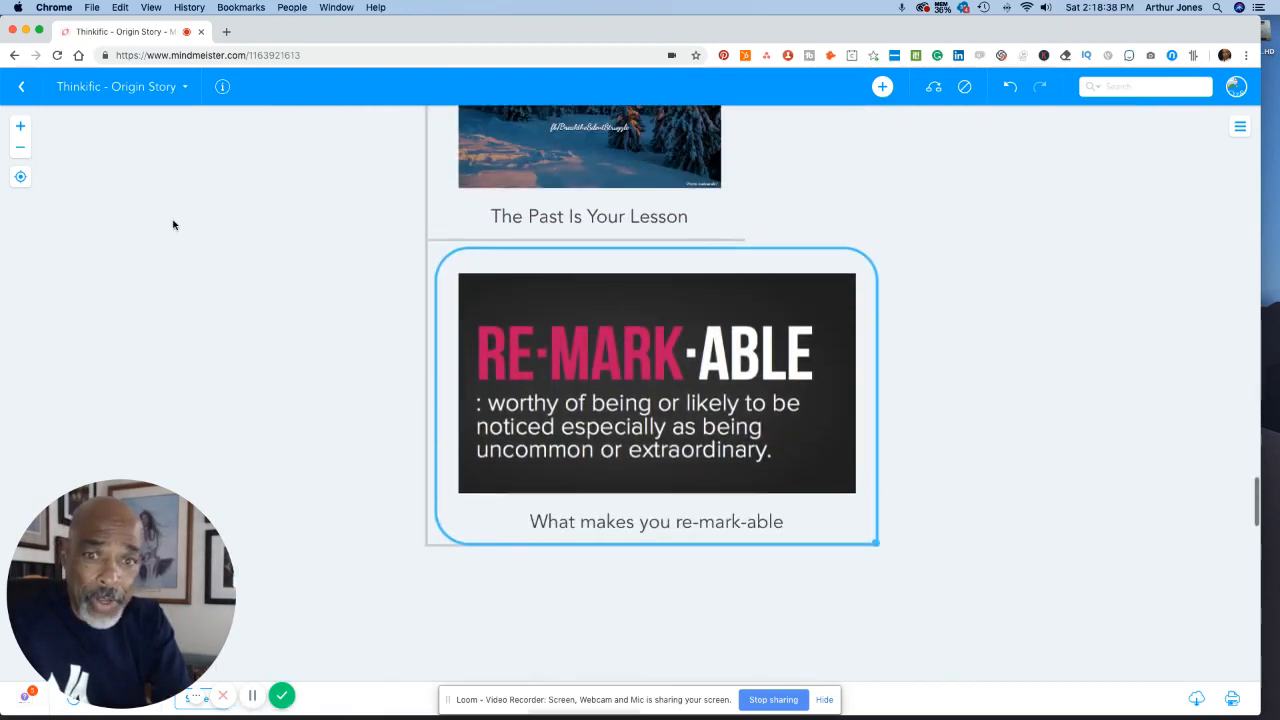
pyautogui.scroll(-3)
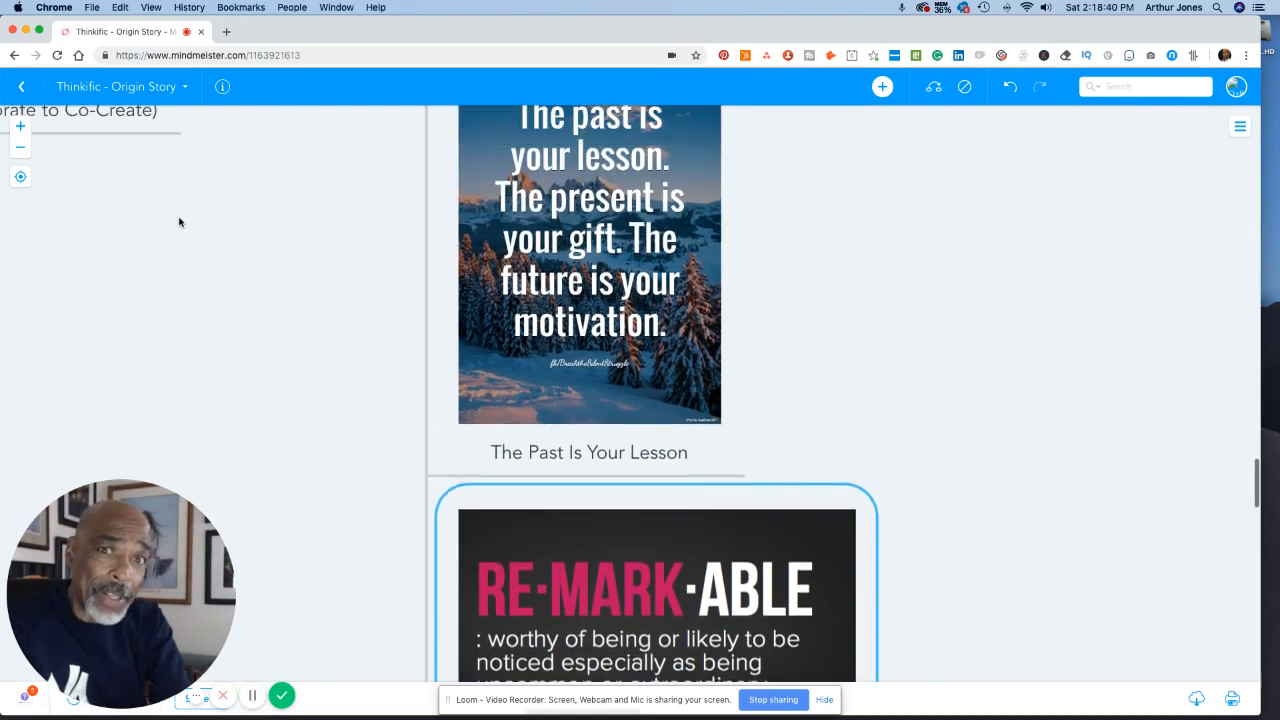